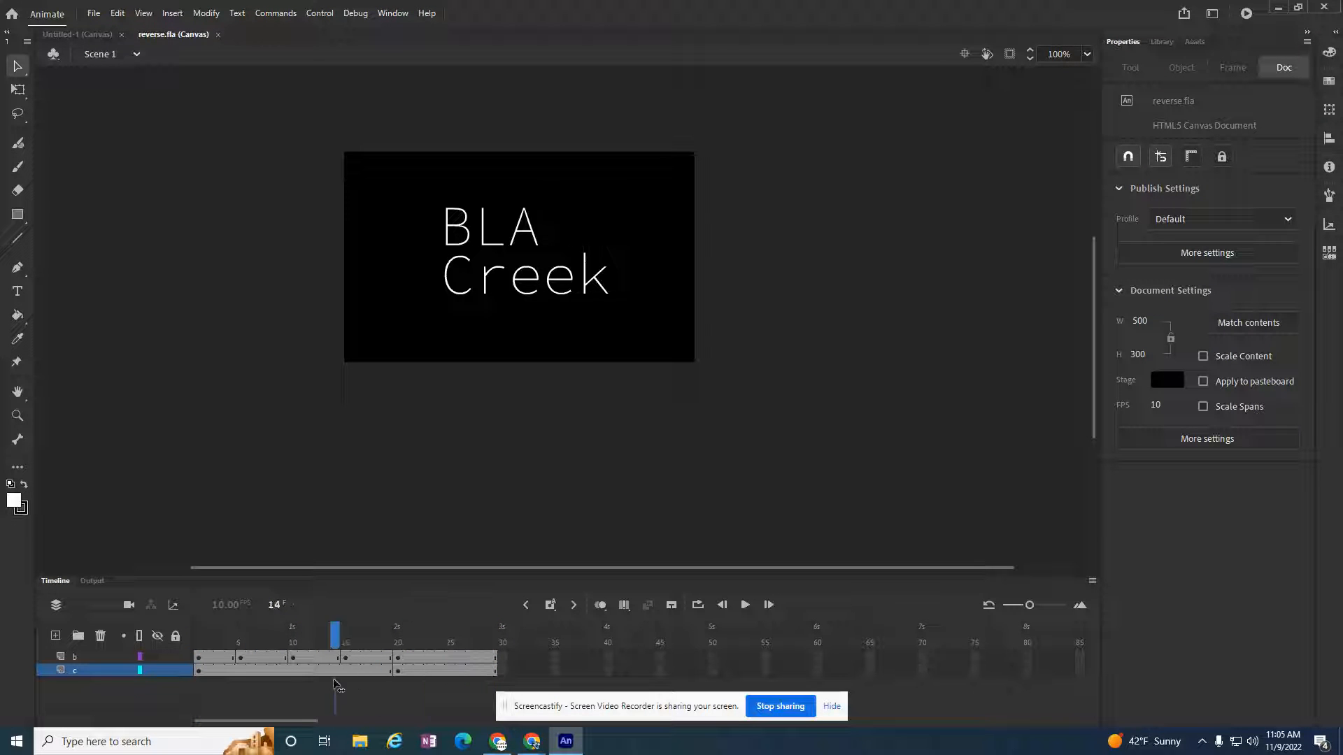
Scrub the BLACK Creek timeline and try frame selections on layers b and c.
left_click(461, 633)
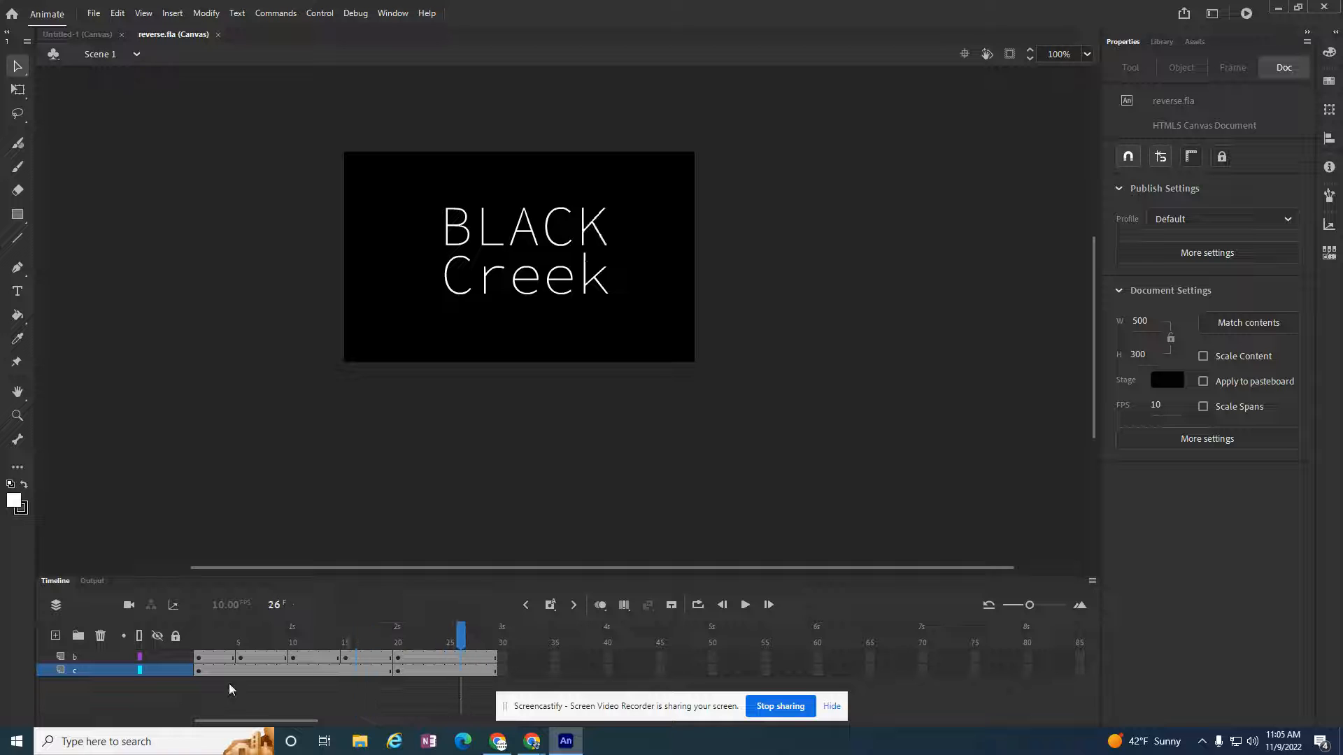
left_click(74, 657)
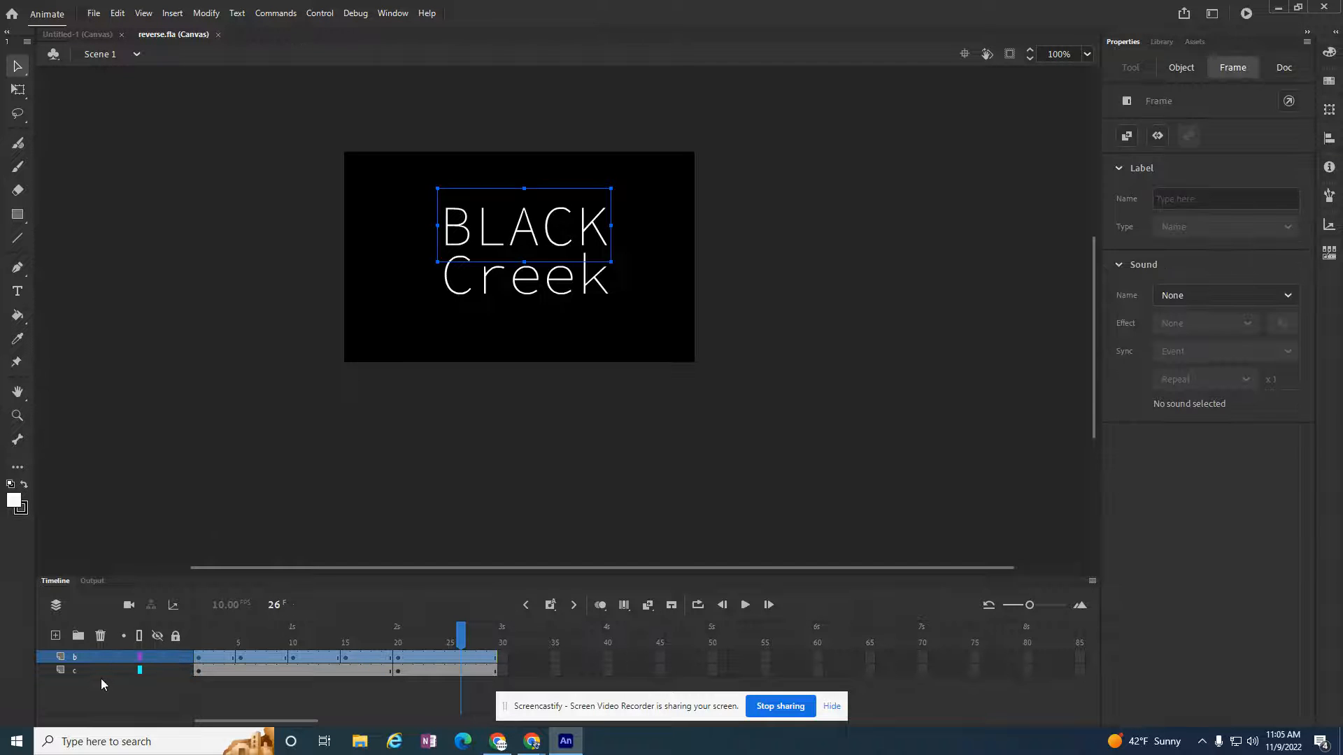
left_click(75, 670)
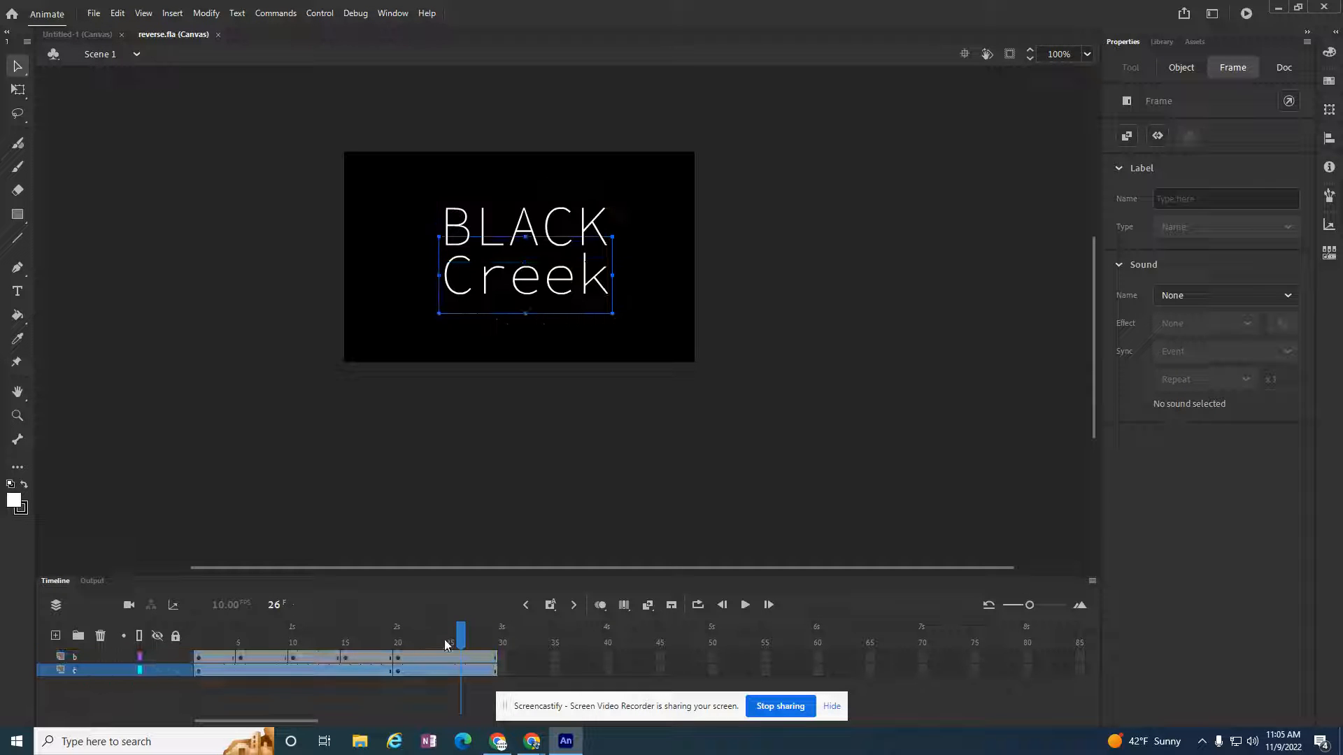
left_click(197, 633)
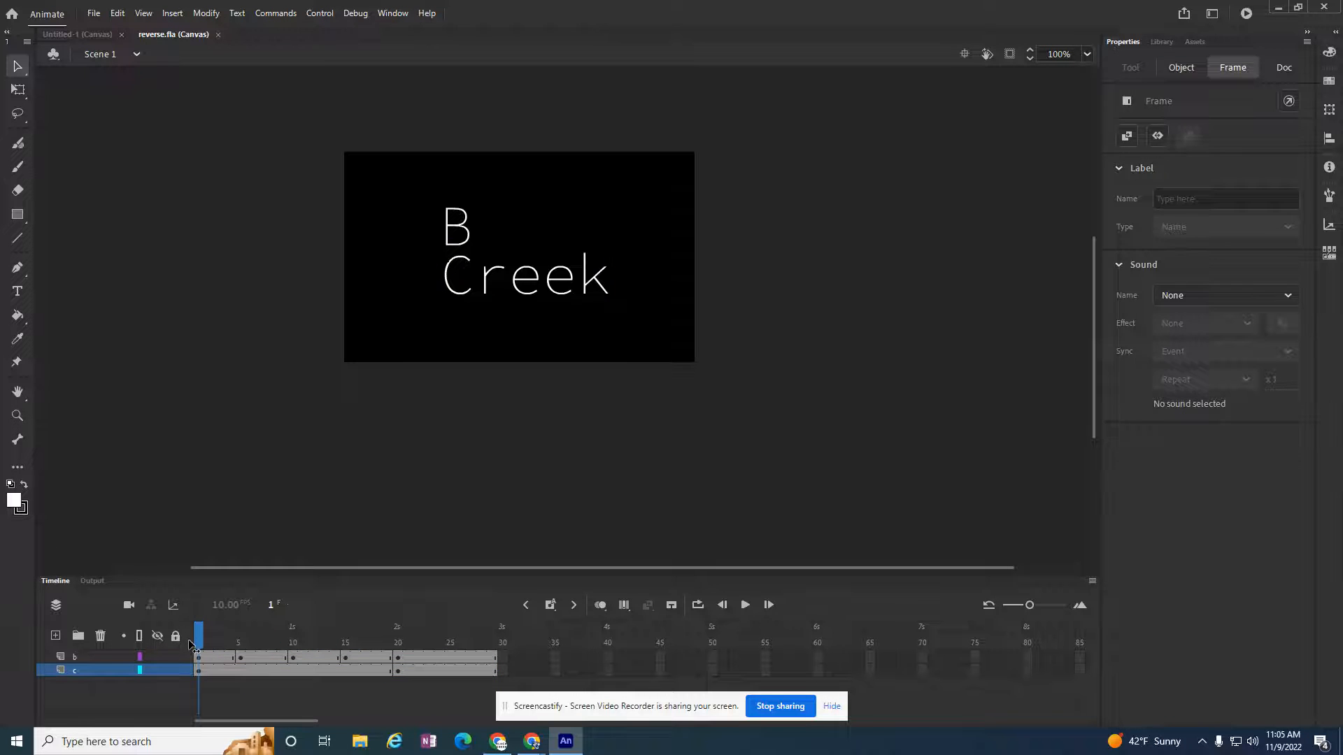
left_click(1282, 68)
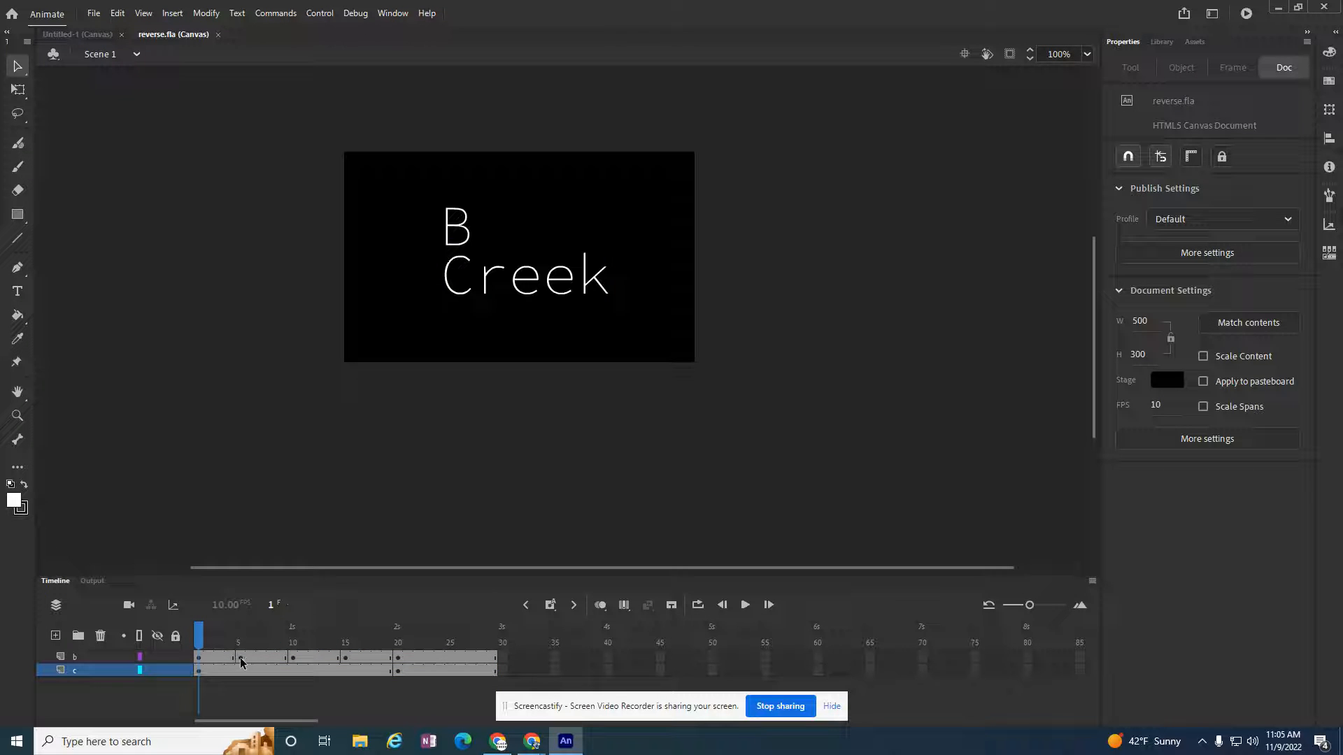
left_click(303, 631)
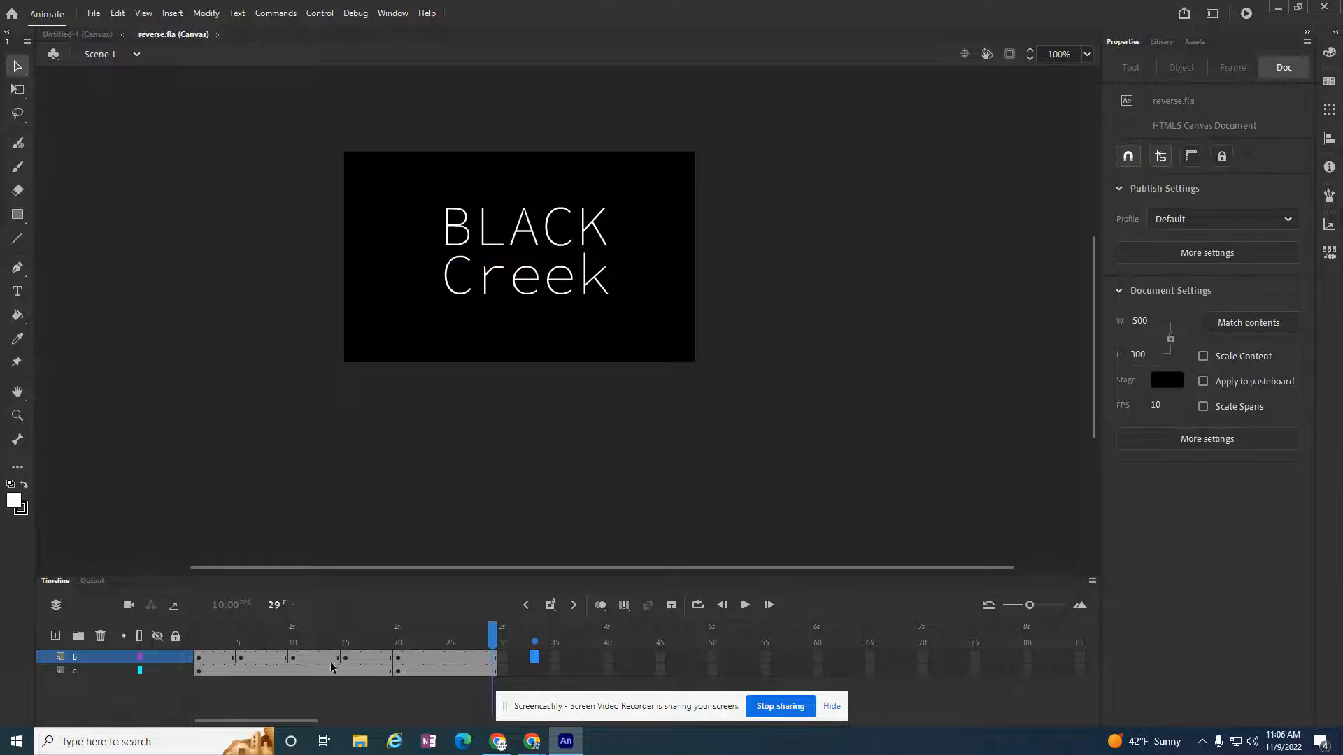
Select all of layer b's BLACK letter frames and bring up Copy Frames.
left_click(439, 634)
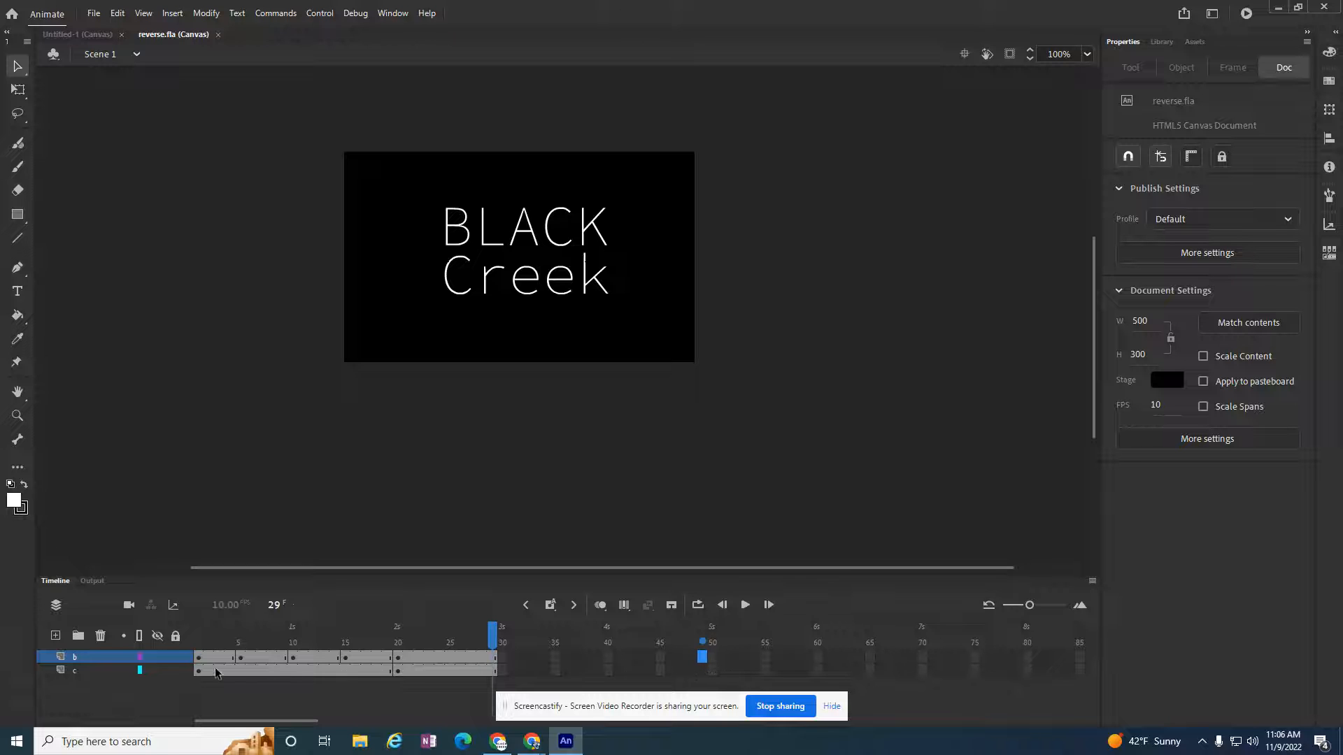
left_click(476, 657)
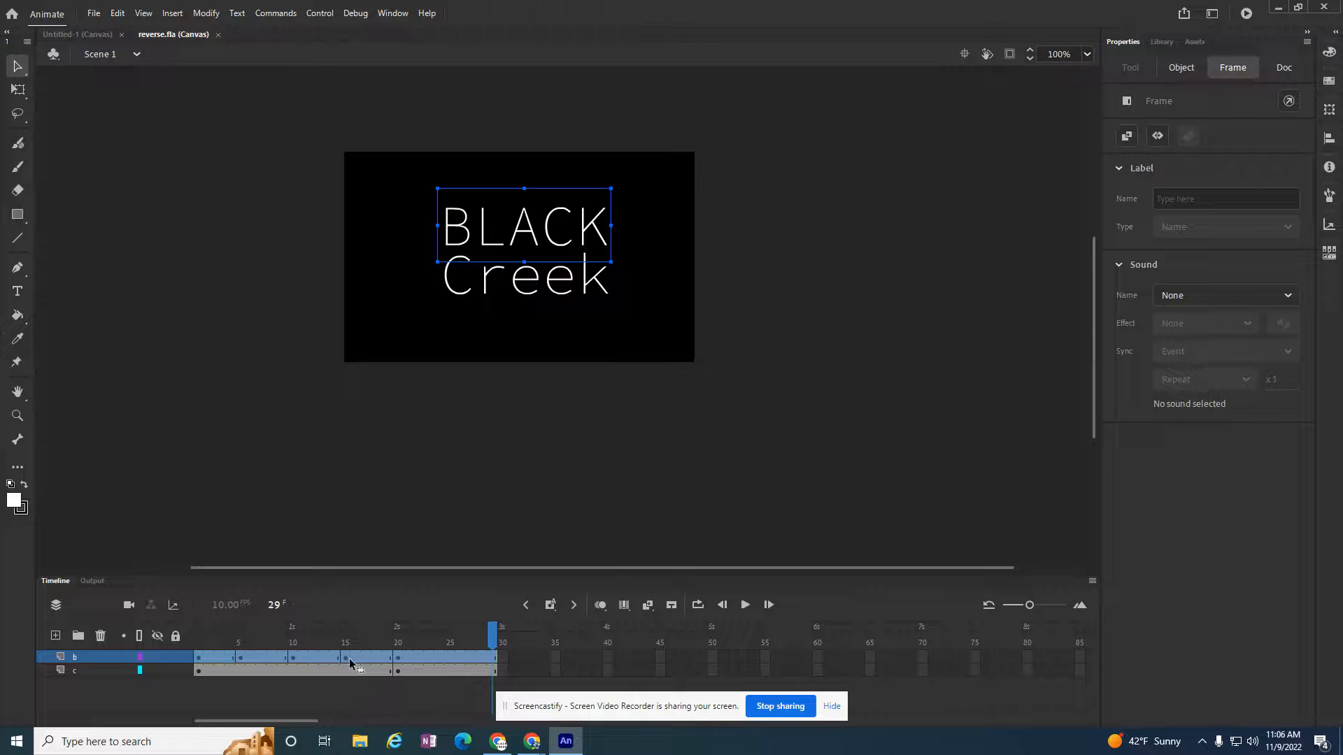
right_click(349, 663)
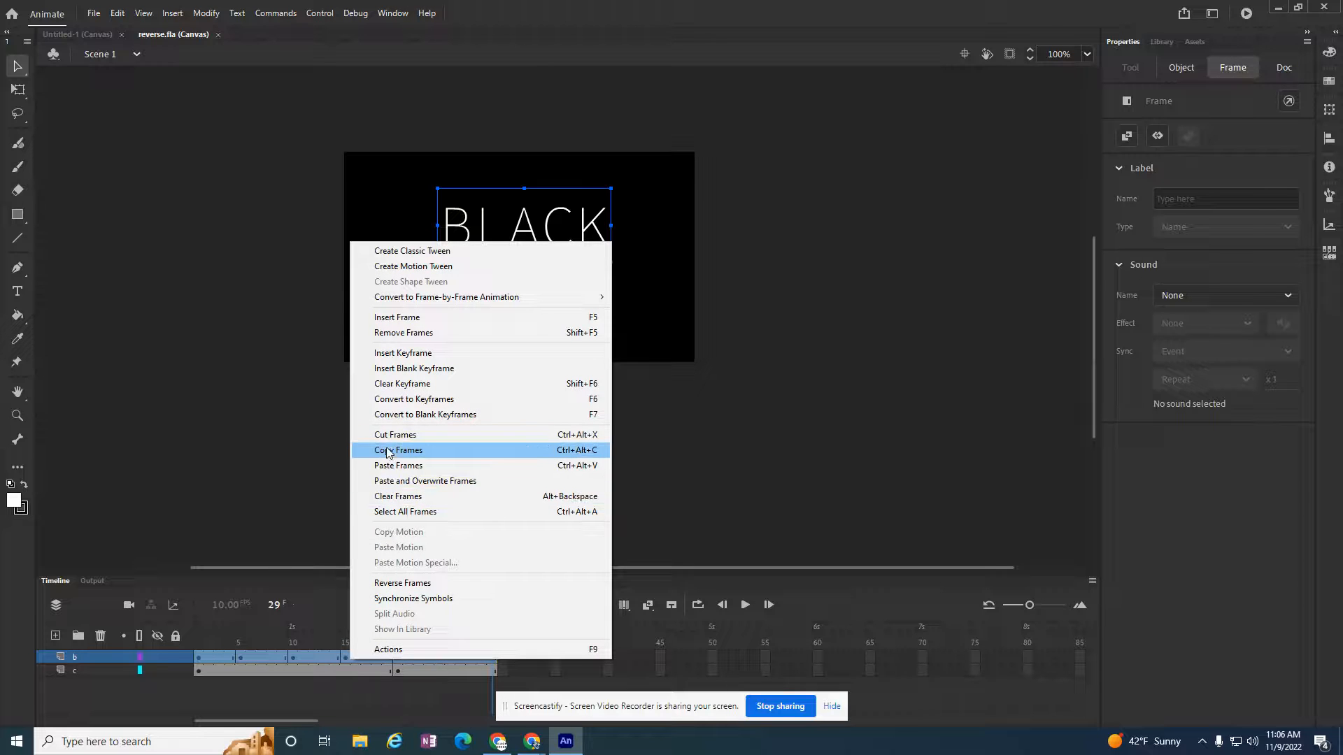
mouse_move(398, 453)
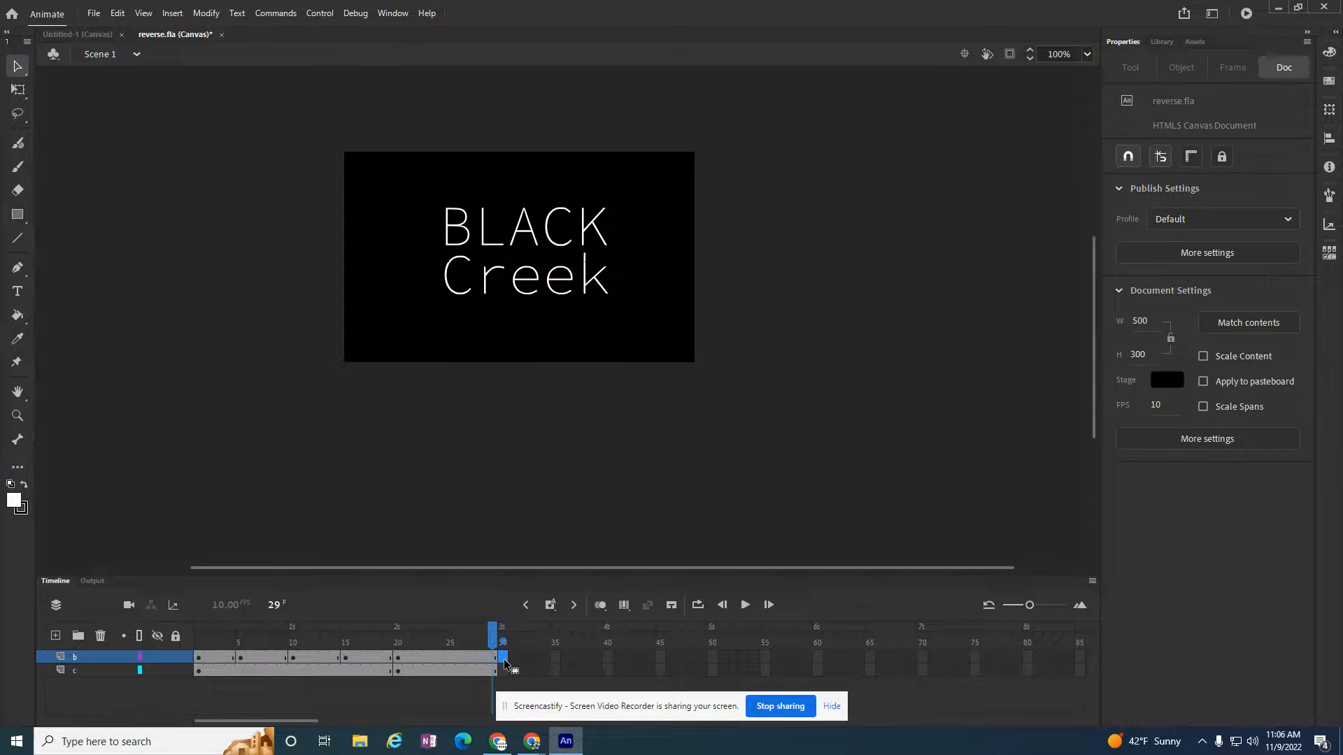
Paste layer b's frames after frame 30 and extend layer c's Creek text to frame 58.
right_click(503, 659)
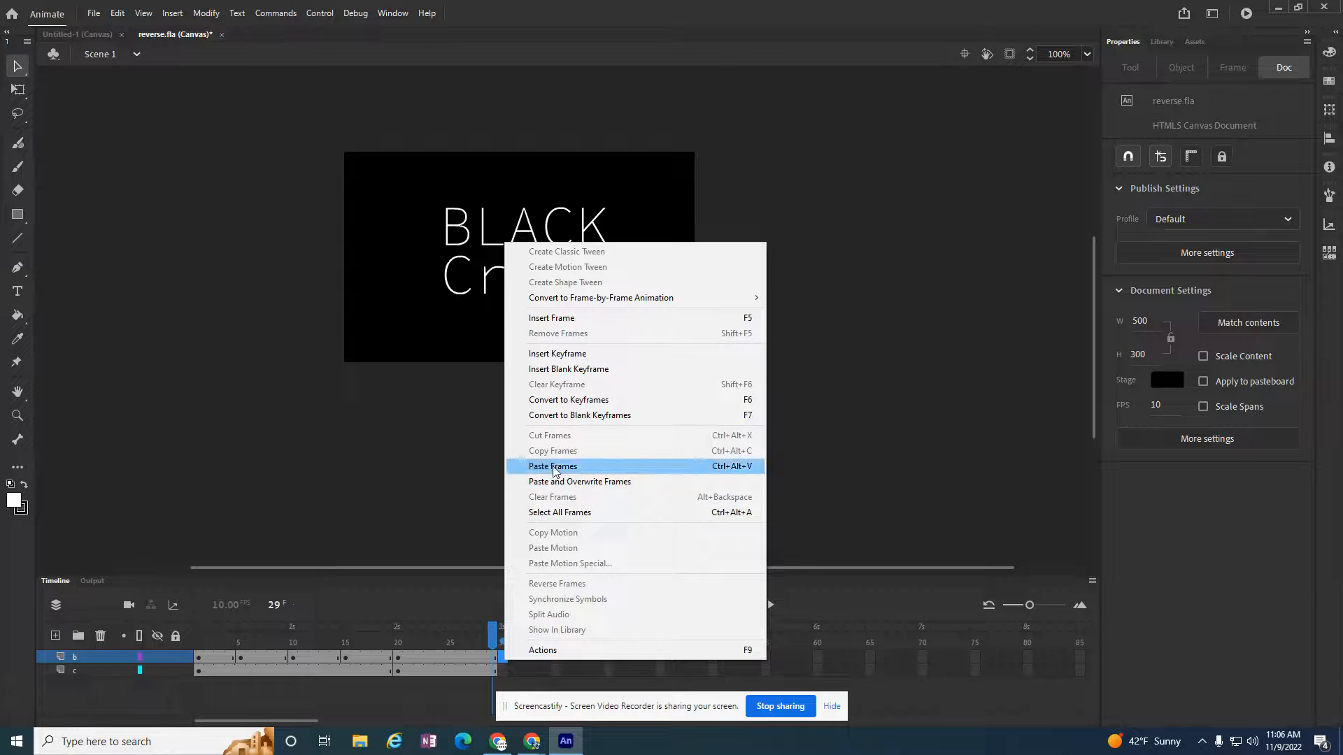
left_click(553, 466)
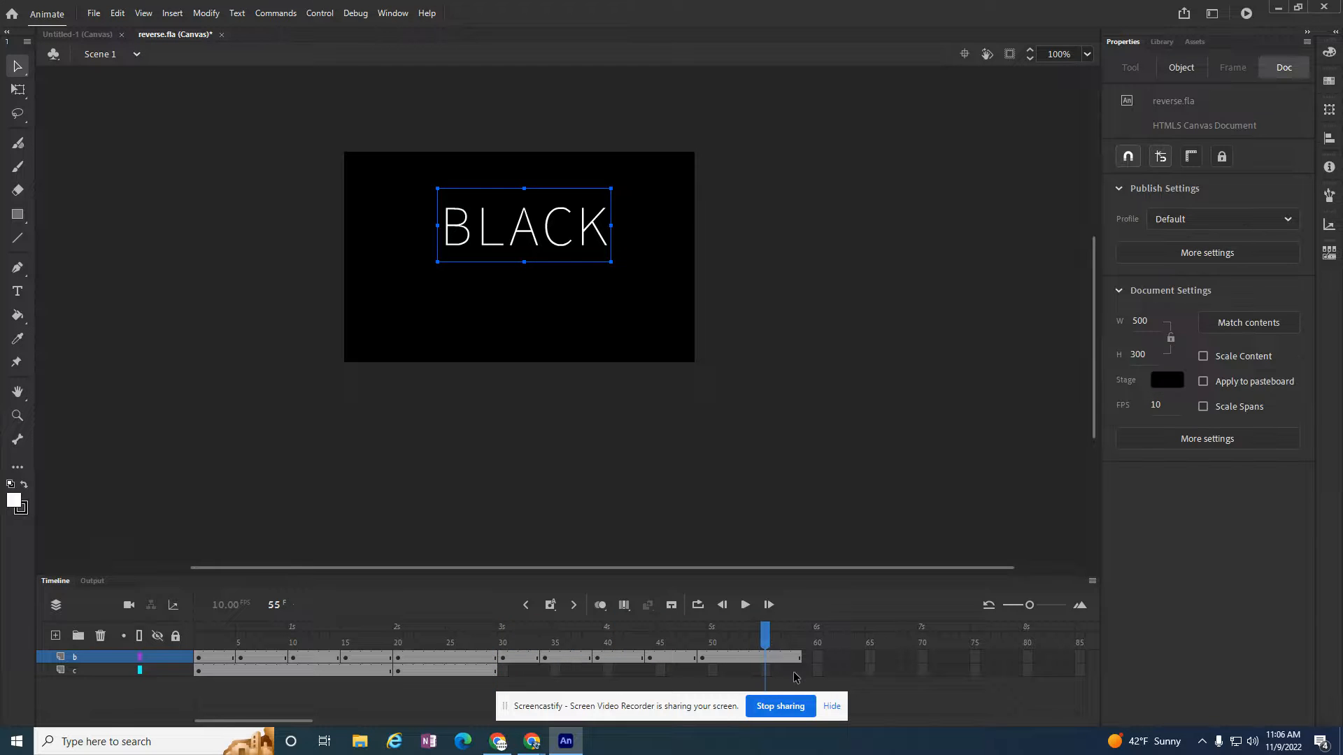
right_click(764, 670)
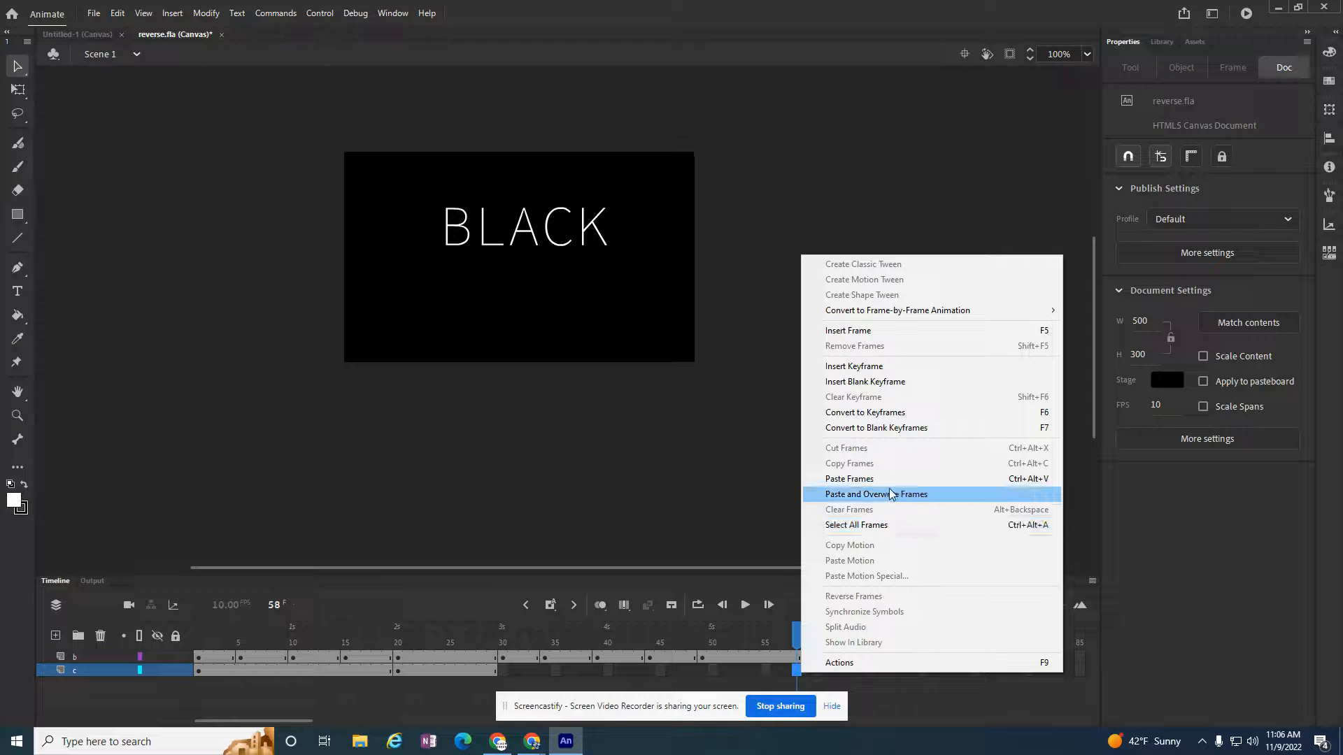
left_click(874, 494)
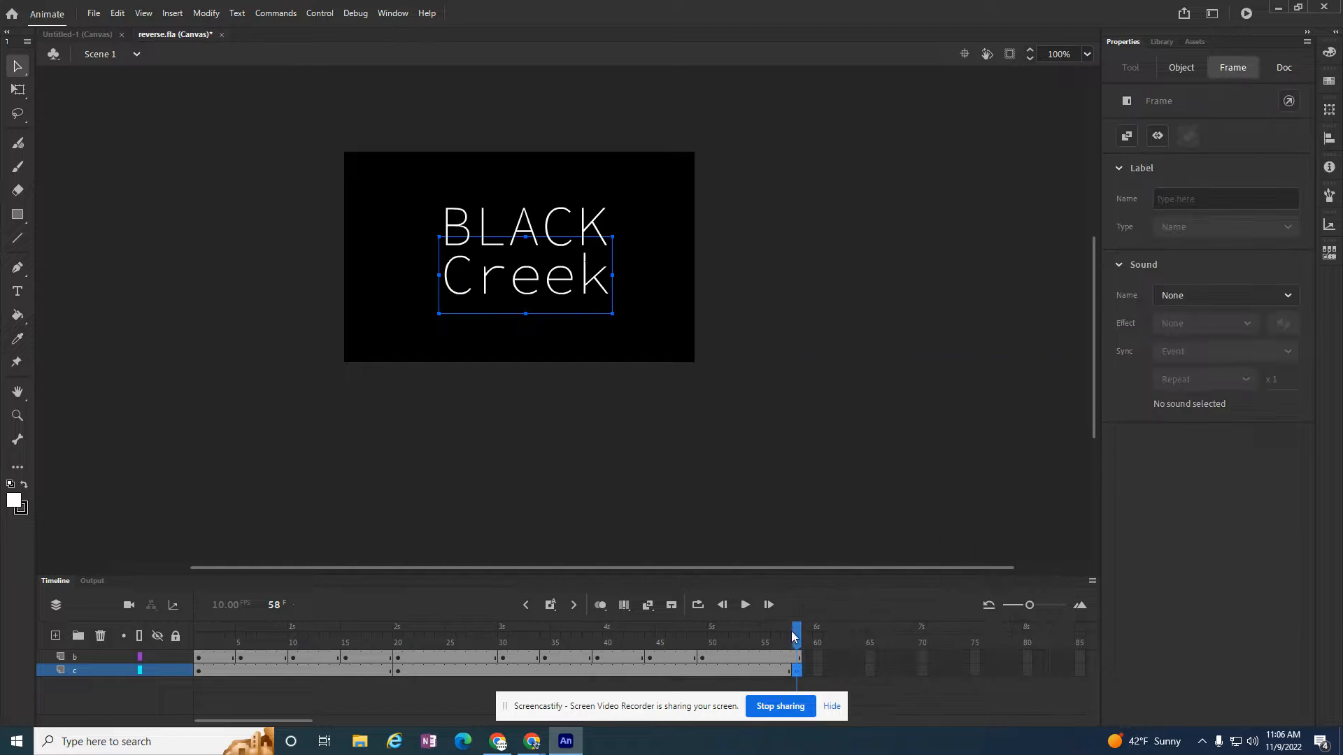
Preview the 58-frame animation from an early frame to the end, then deselect.
left_click(712, 634)
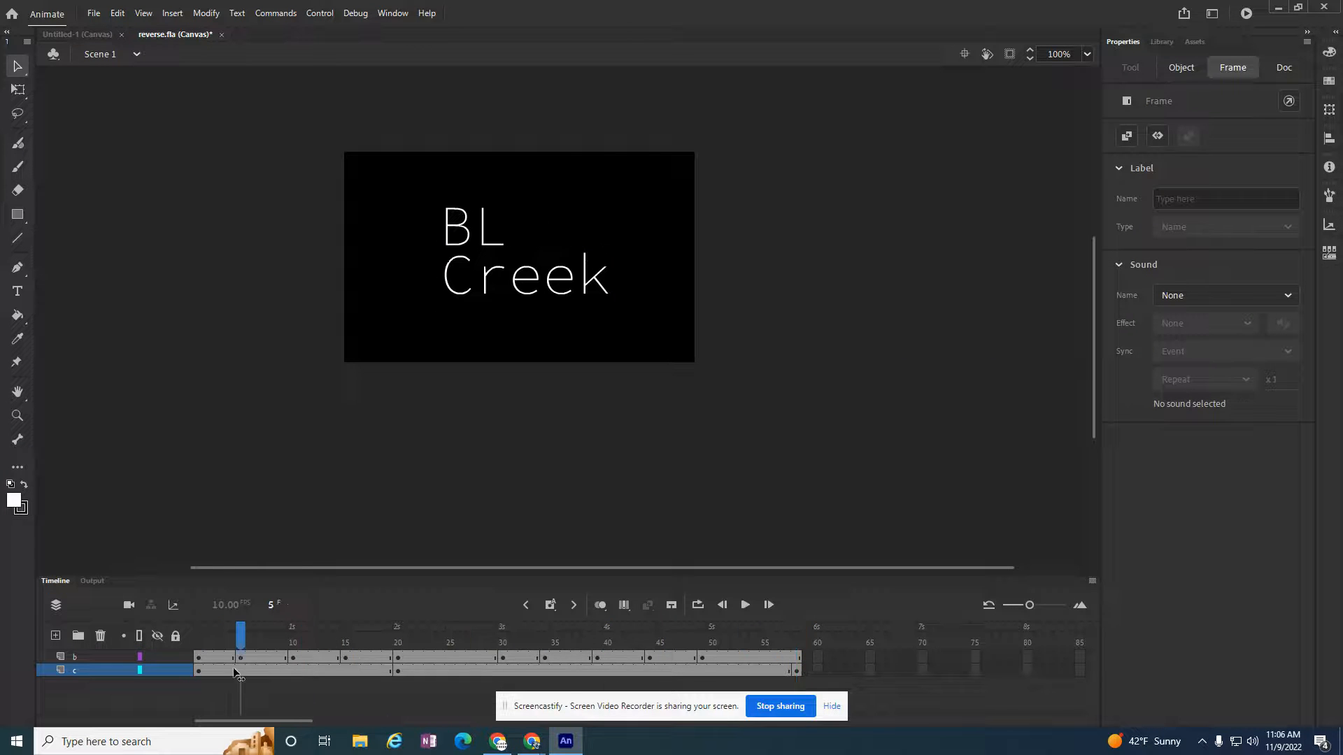
left_click(794, 631)
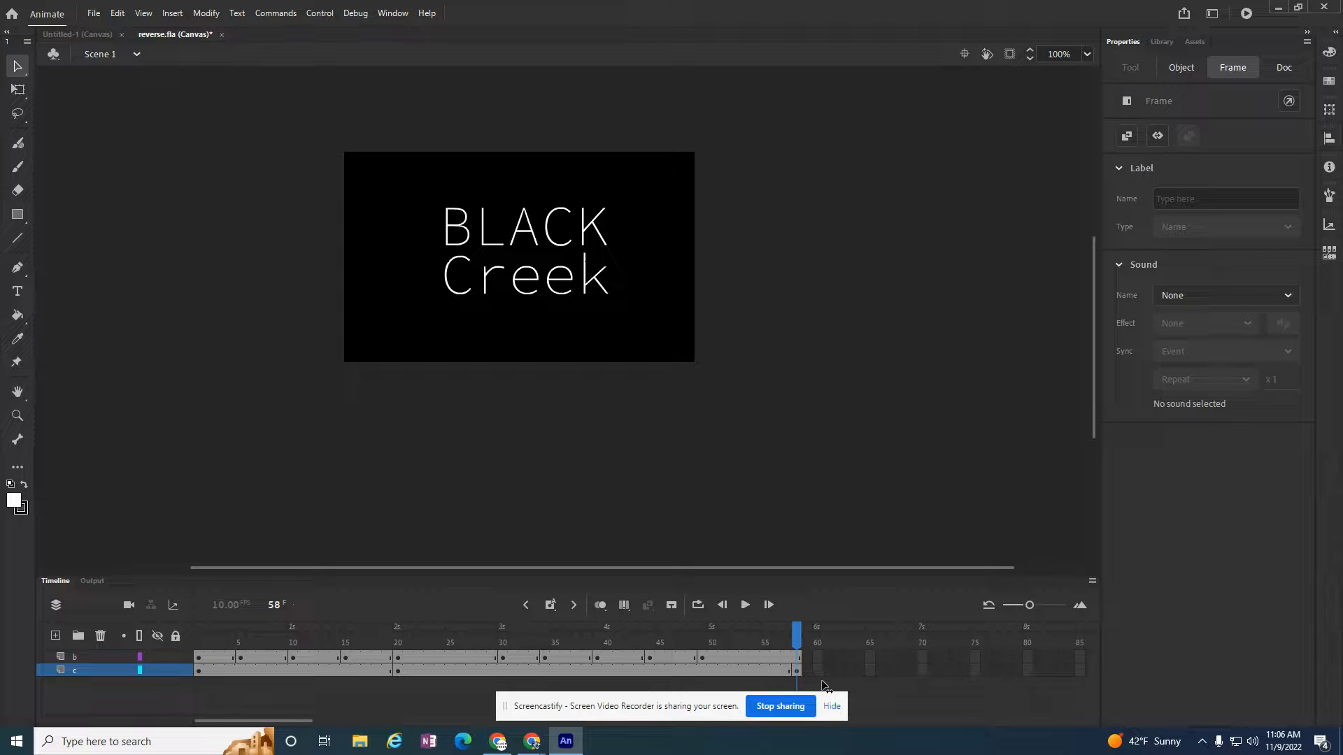
left_click(1281, 68)
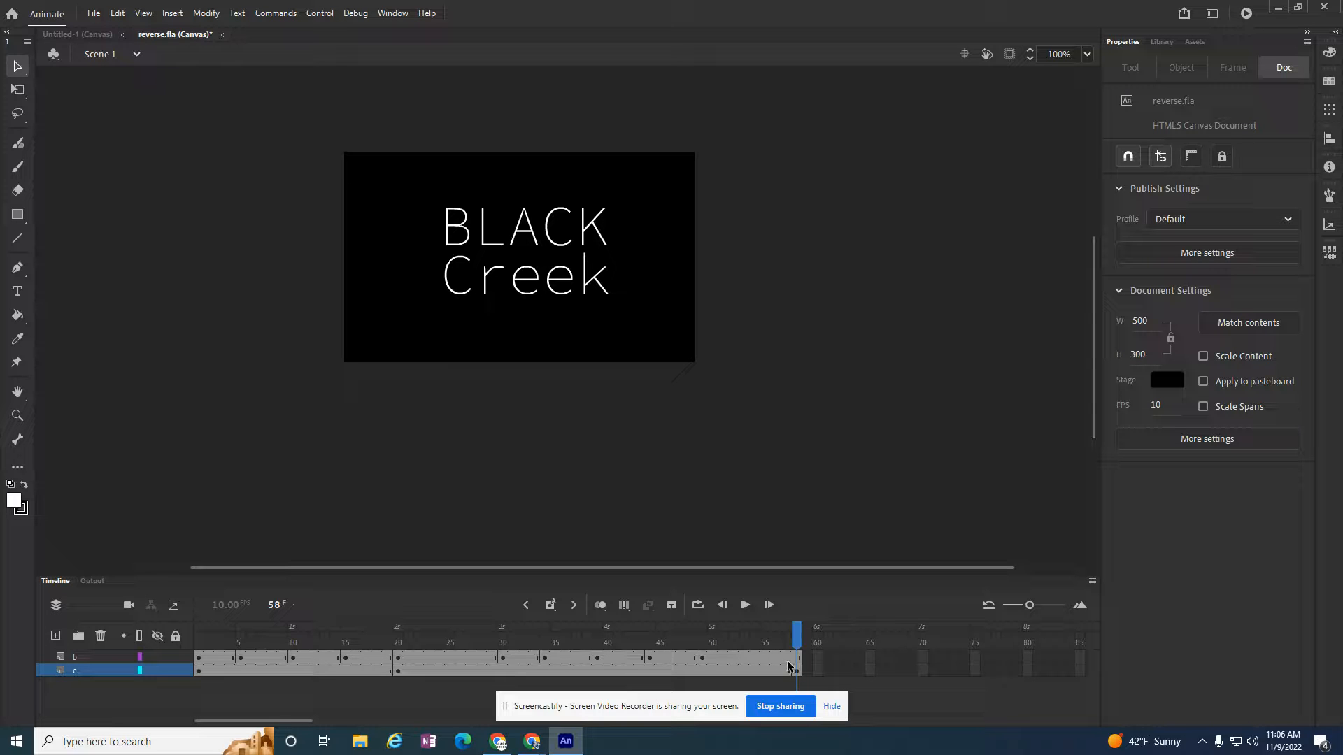
Cut layer b's frames 30–58 and paste them onto the new Layer_3.
left_click(503, 657)
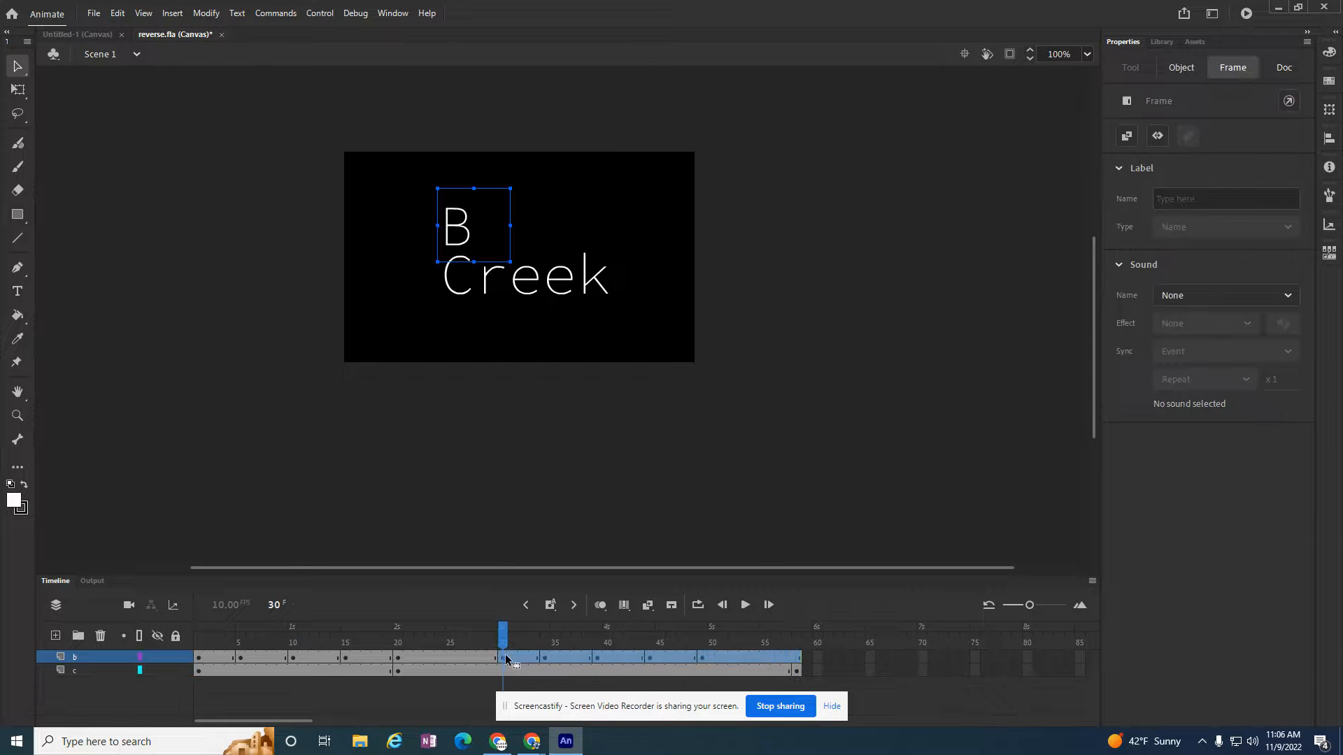
right_click(504, 658)
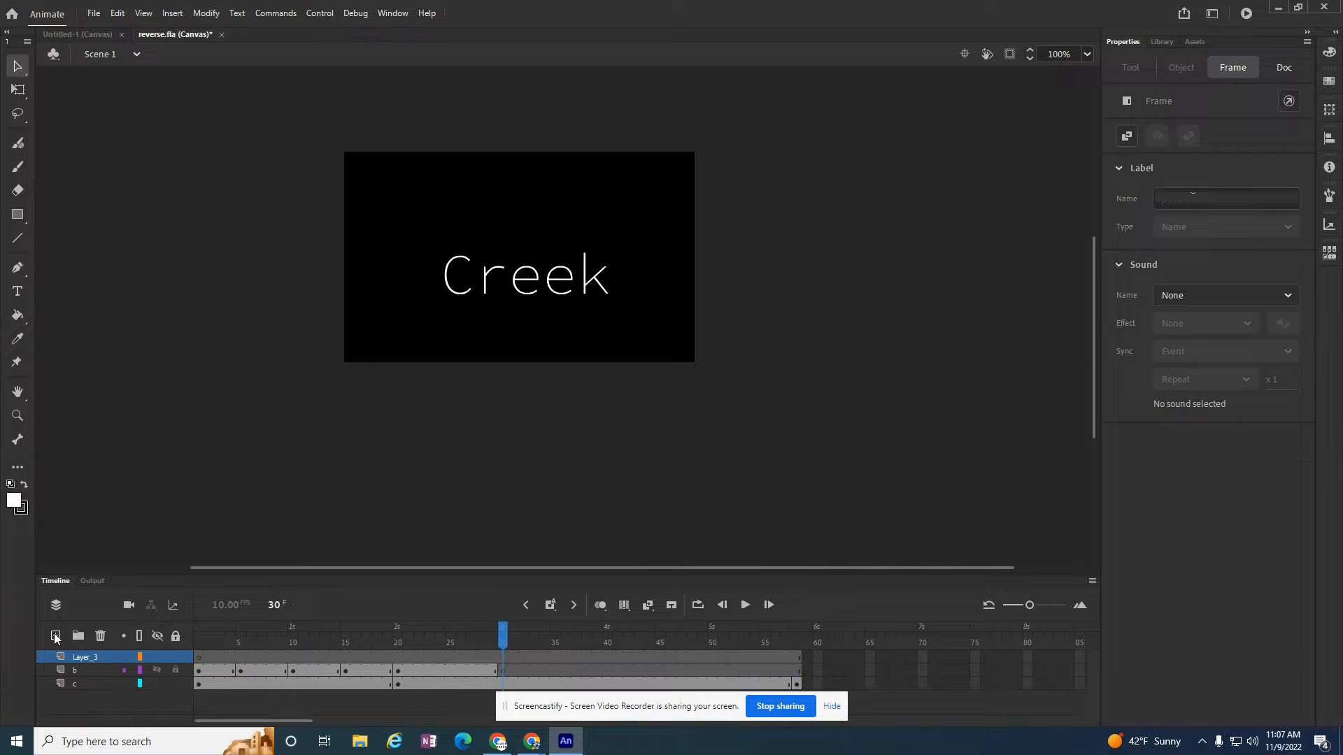
right_click(503, 660)
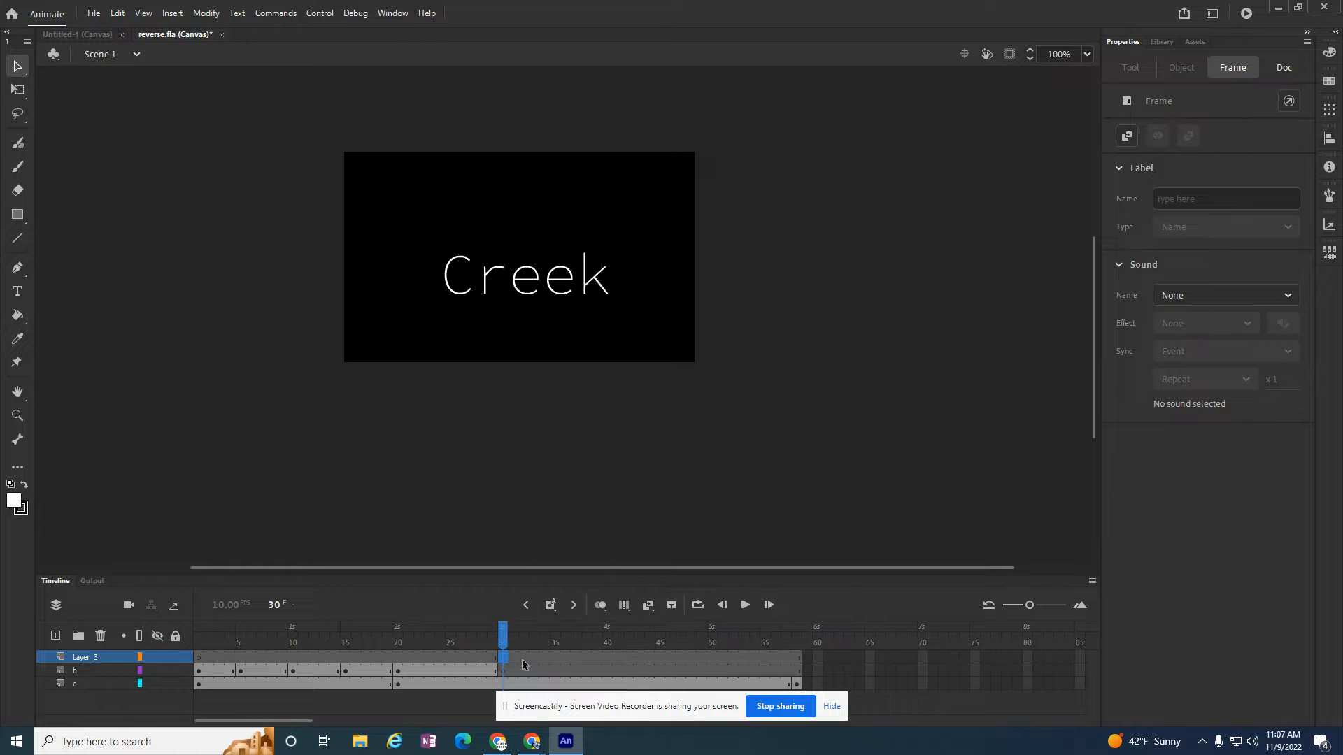
right_click(503, 663)
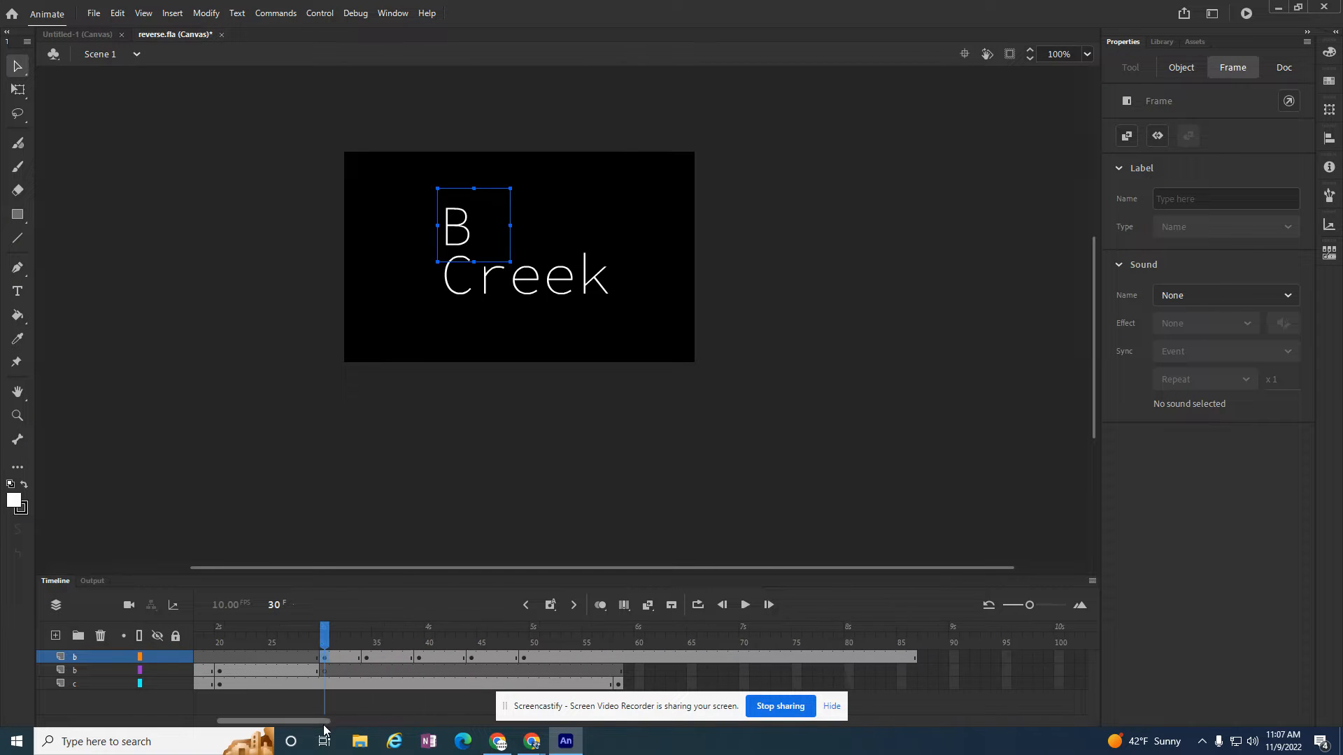
Convert the top layer's frames from about 58 to 86 into keyframes.
left_click(900, 656)
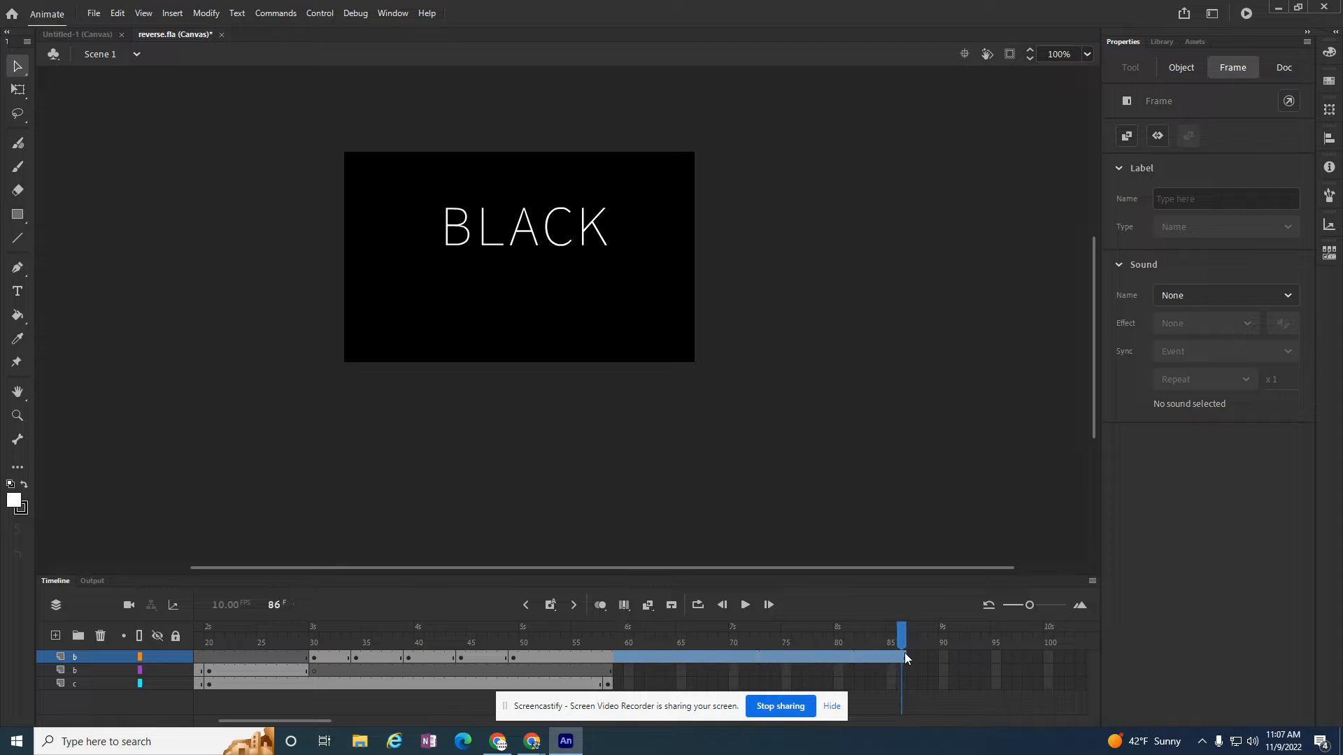
left_click(525, 226)
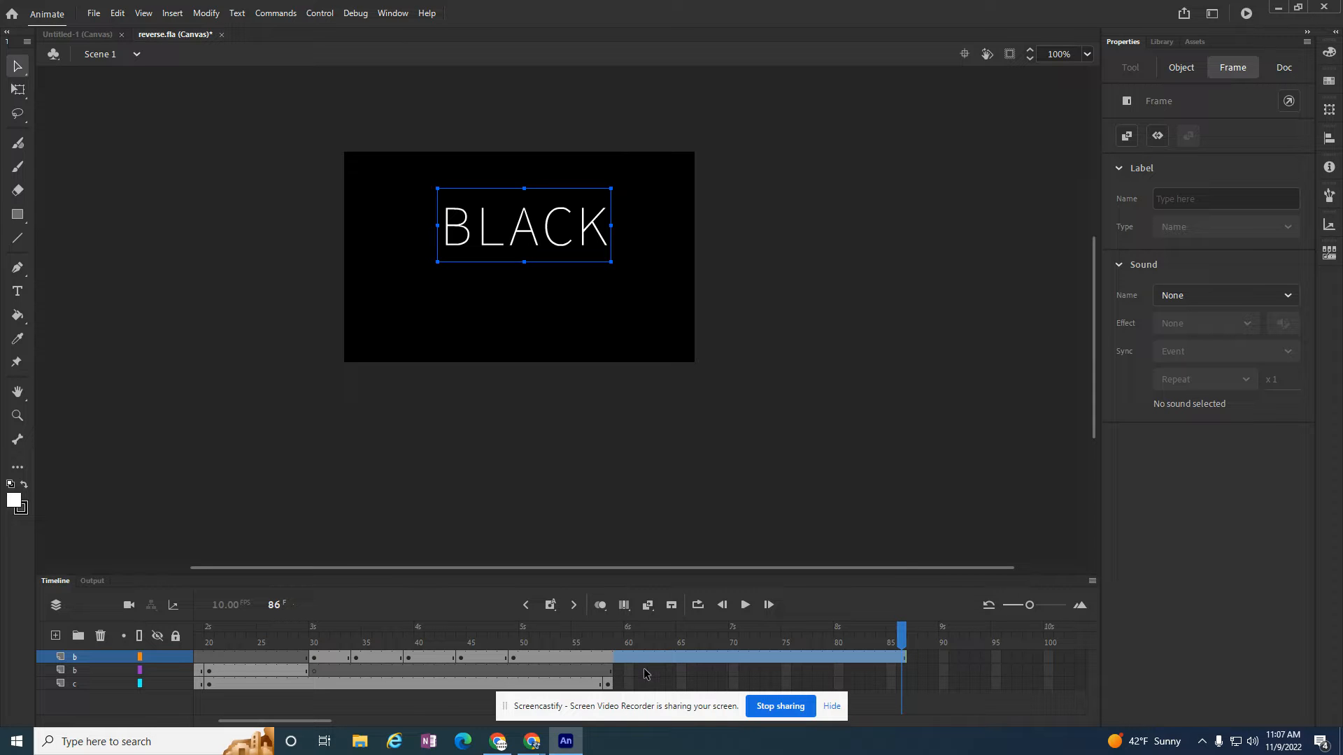
right_click(645, 674)
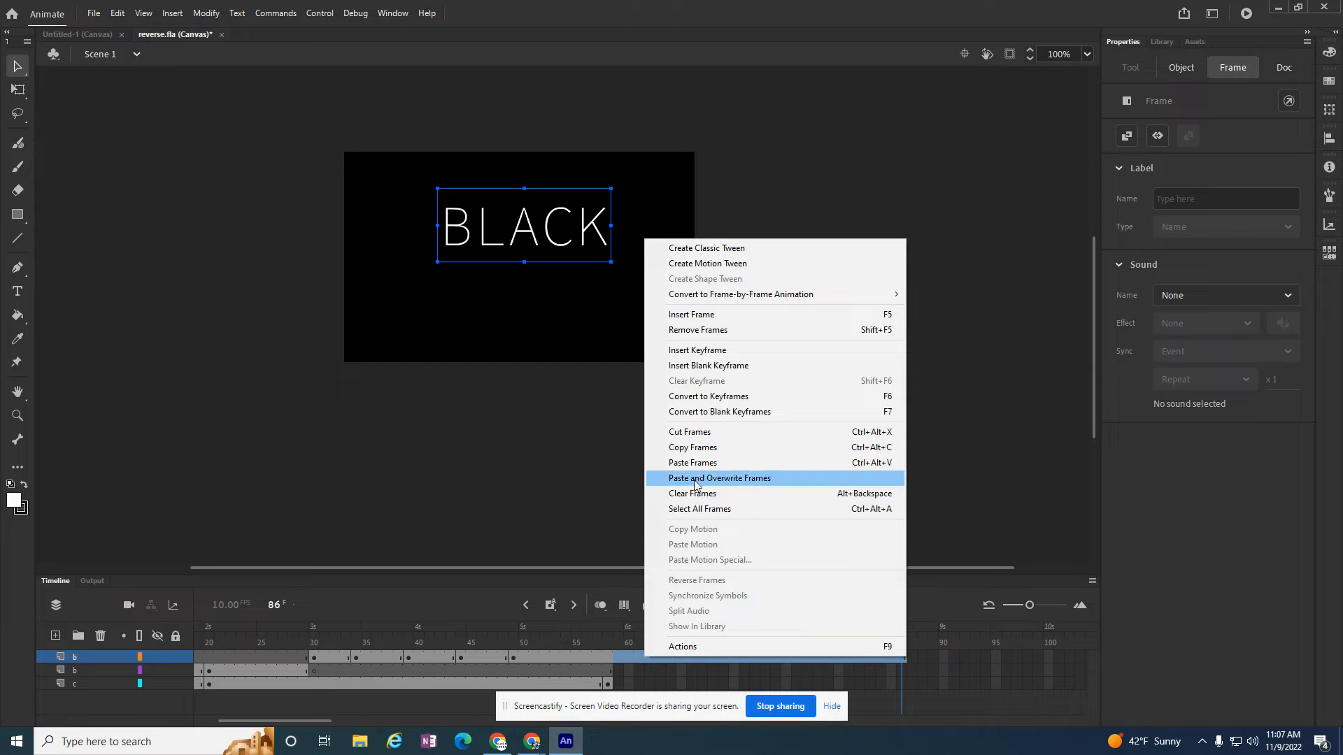
mouse_move(708, 396)
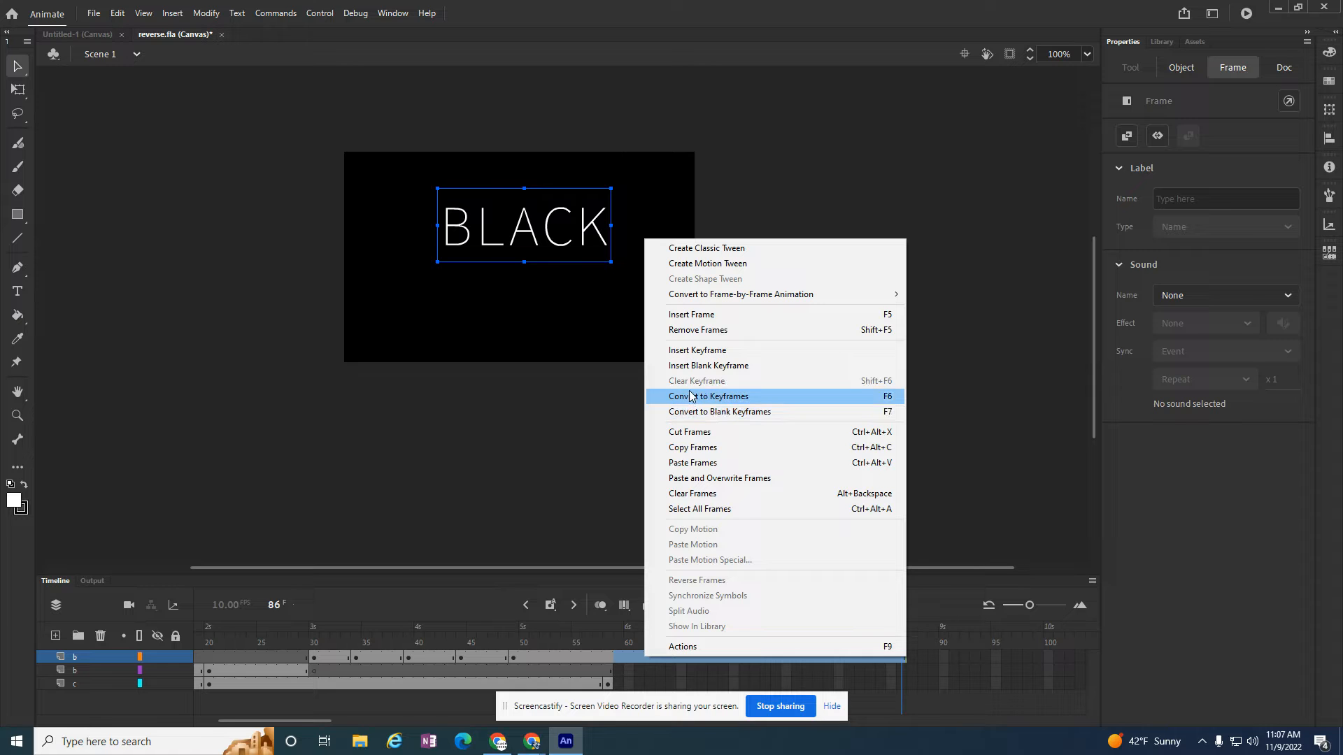
left_click(707, 396)
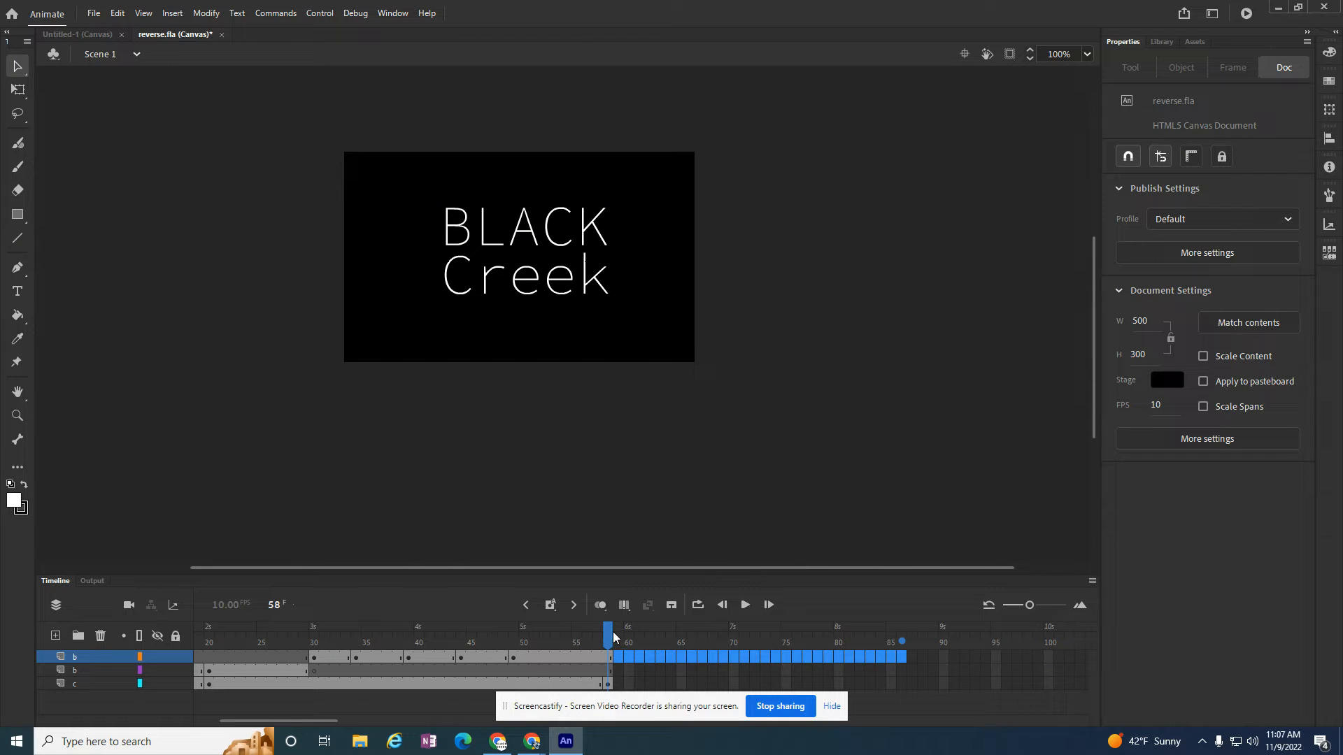